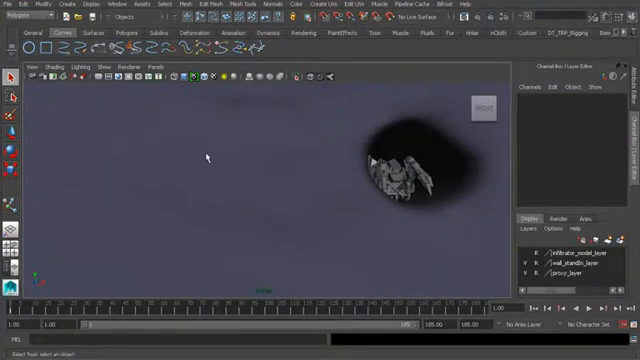
mouse_move(170, 140)
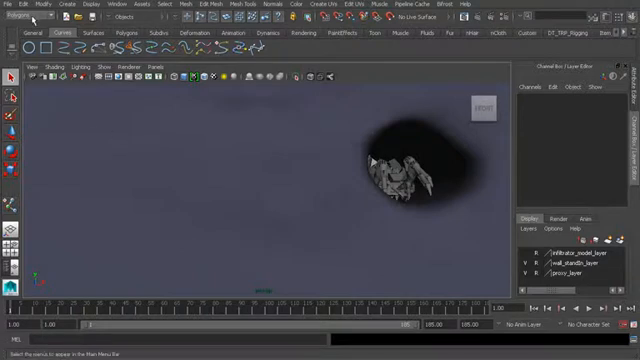
- Switch to another menu set and step to a different frame on the time slider
click(20, 8)
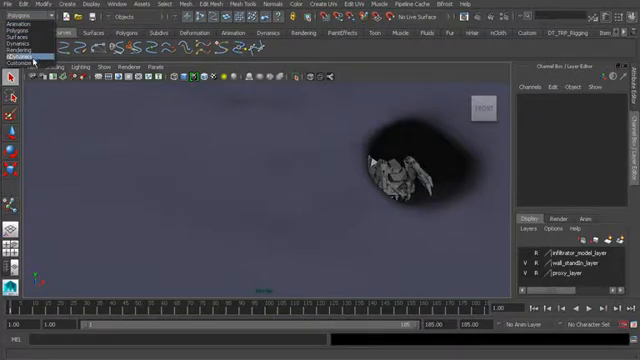
click(22, 46)
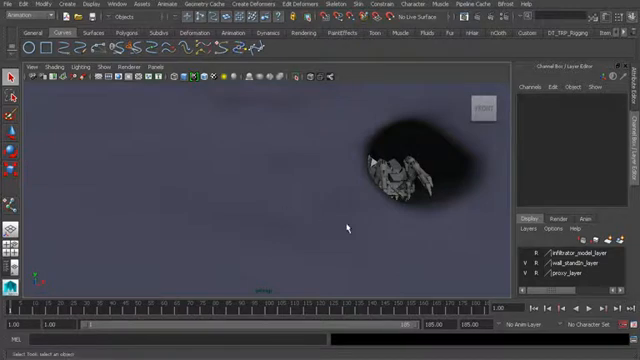
mouse_move(356, 188)
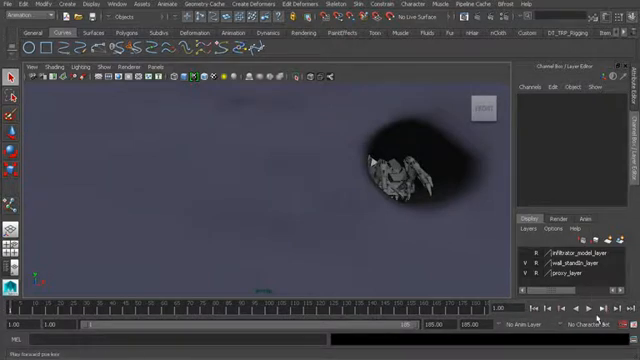
click(600, 308)
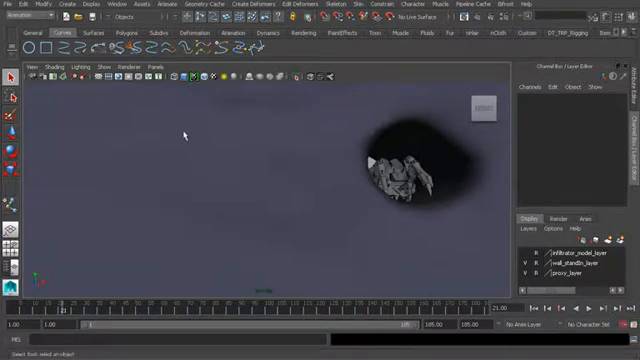
- Save the time slider and playback preferences, then step through frames of the spider animation
click(100, 66)
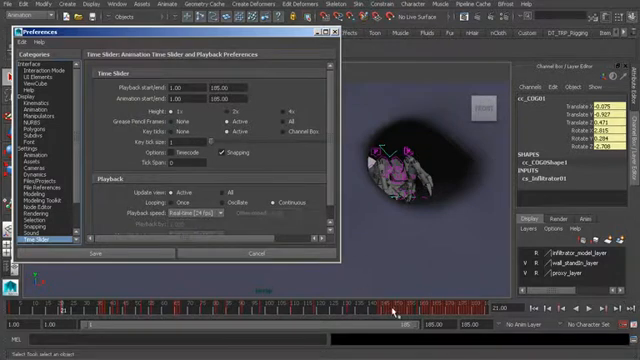
mouse_move(284, 148)
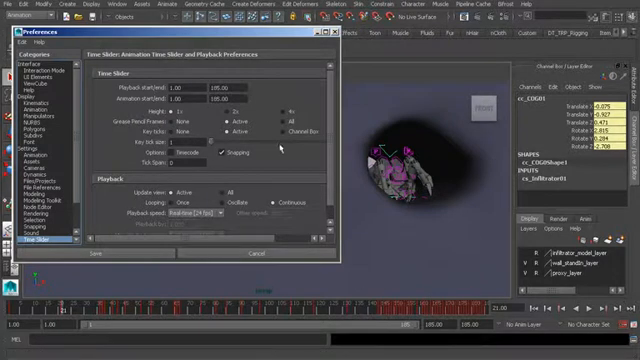
click(96, 256)
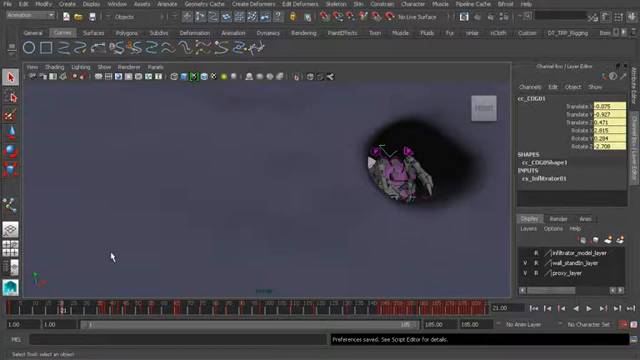
mouse_move(376, 248)
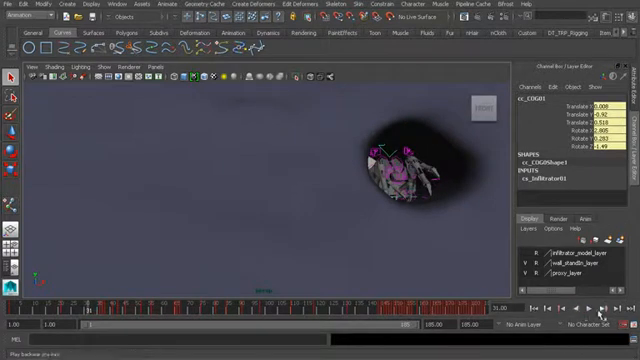
click(588, 308)
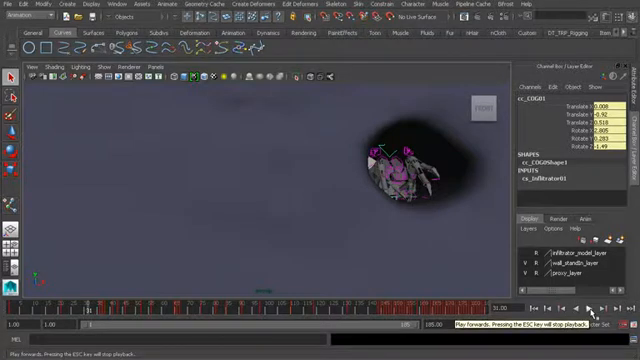
click(590, 308)
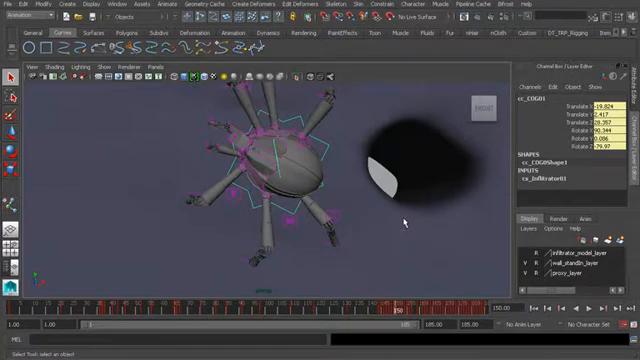
mouse_move(410, 228)
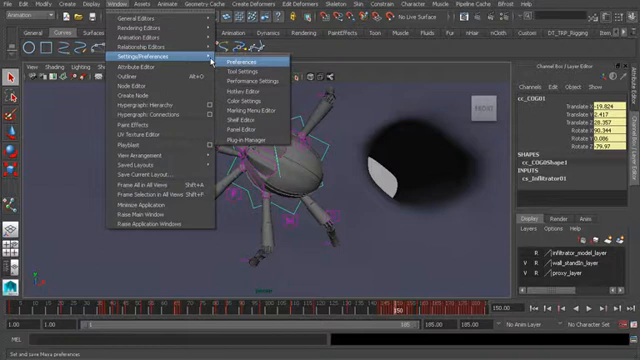
- Bring up the Preferences window via Window > Settings/Preferences
click(246, 64)
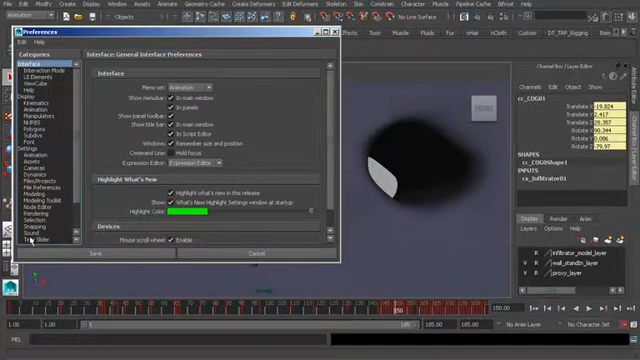
- Show the Settings category with world coordinate system and working units
click(28, 236)
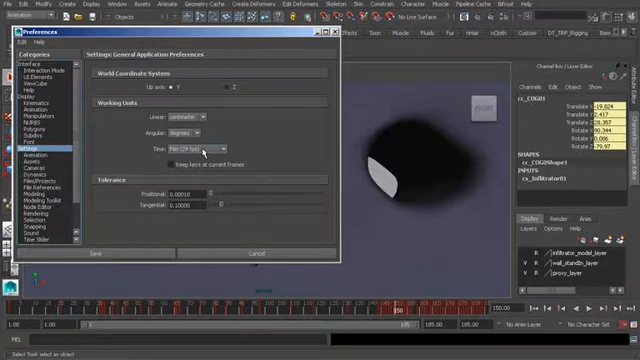
- Switch the Time working unit to a new frame rate from the fps list
click(184, 144)
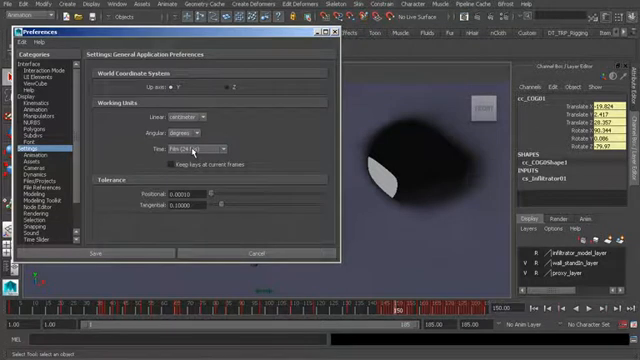
click(198, 148)
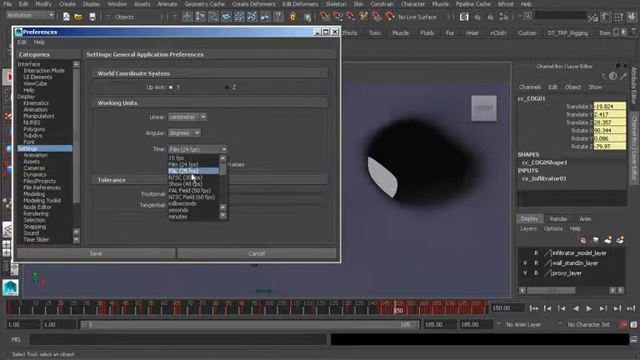
mouse_move(184, 178)
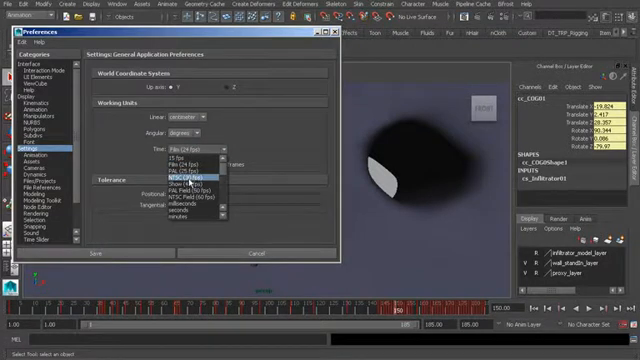
click(180, 176)
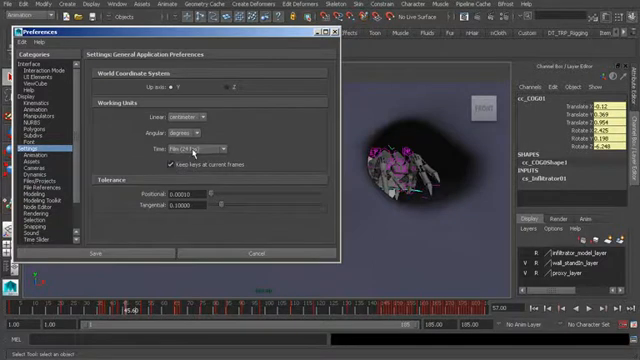
click(192, 132)
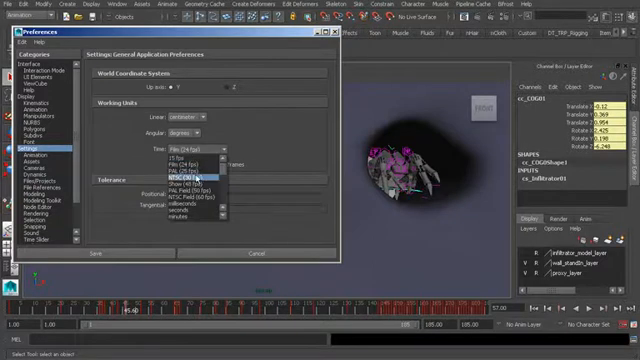
click(196, 176)
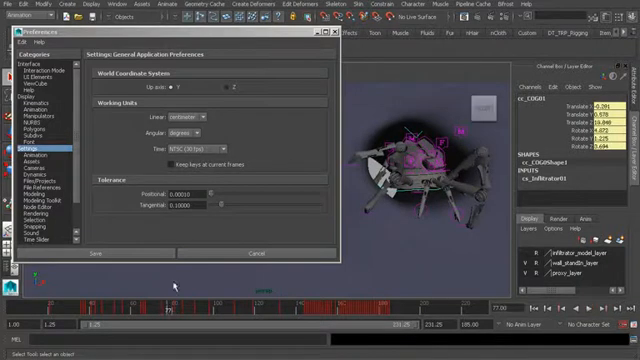
- Enable Auto Key in the Animation preferences and choose its keying option
click(170, 164)
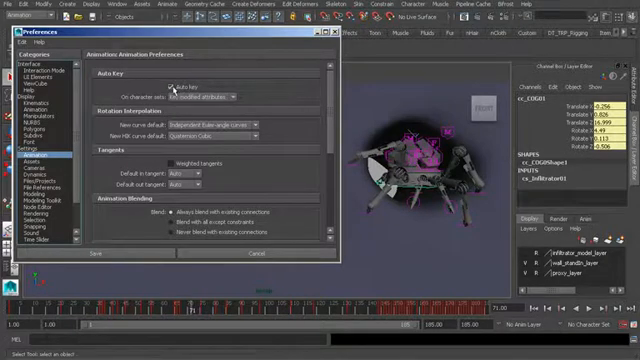
click(224, 96)
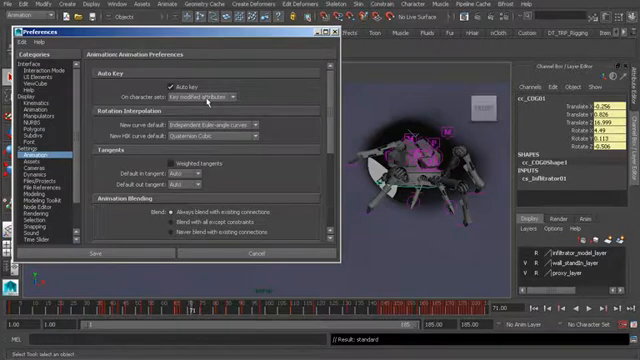
click(204, 96)
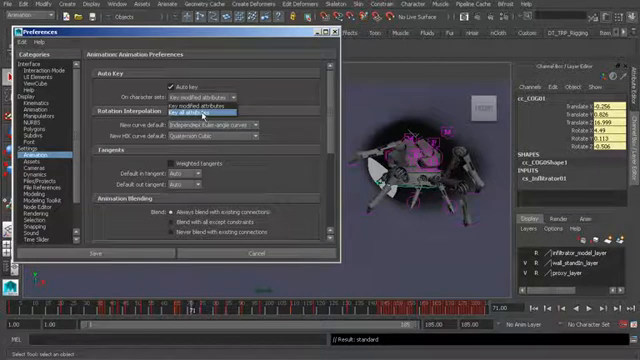
click(200, 94)
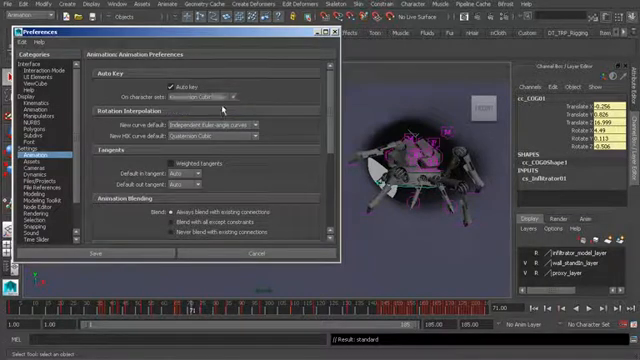